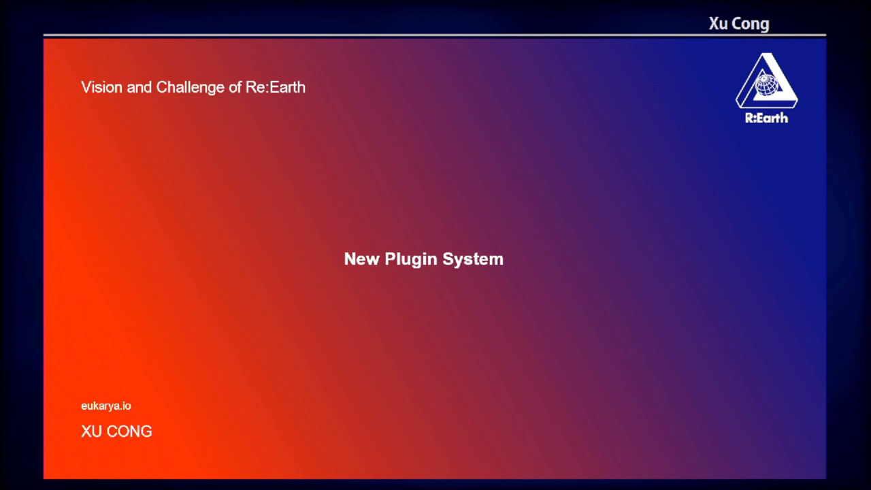
mouse_move(829, 400)
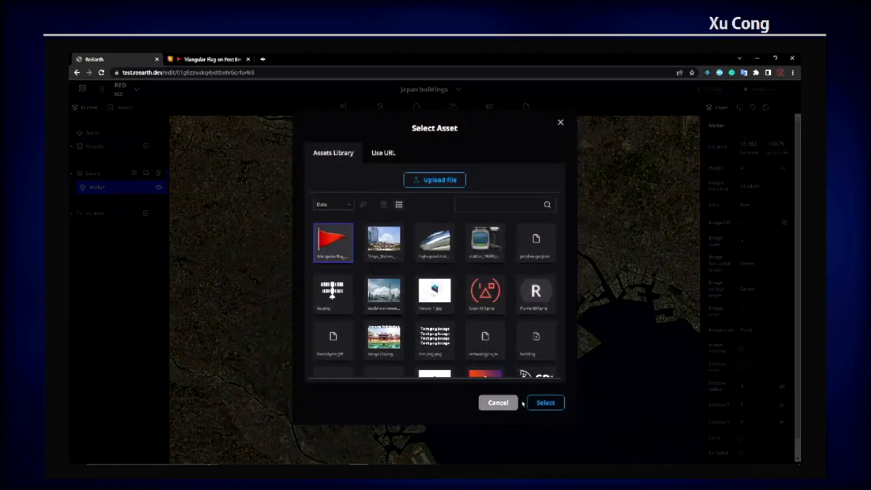
Choose the red Triangular Flag image from the Assets Library for the Tokyo marker
click(545, 402)
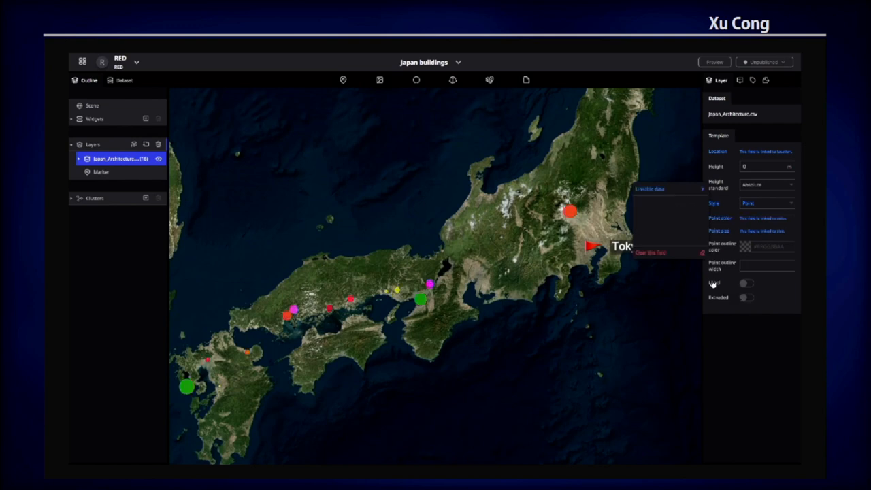
Publish the Japan buildings project and start its building tour
click(764, 61)
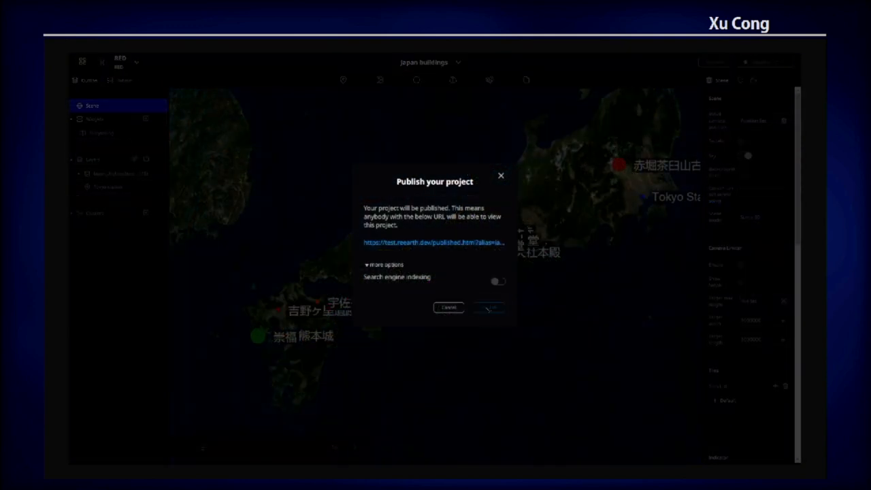
click(488, 307)
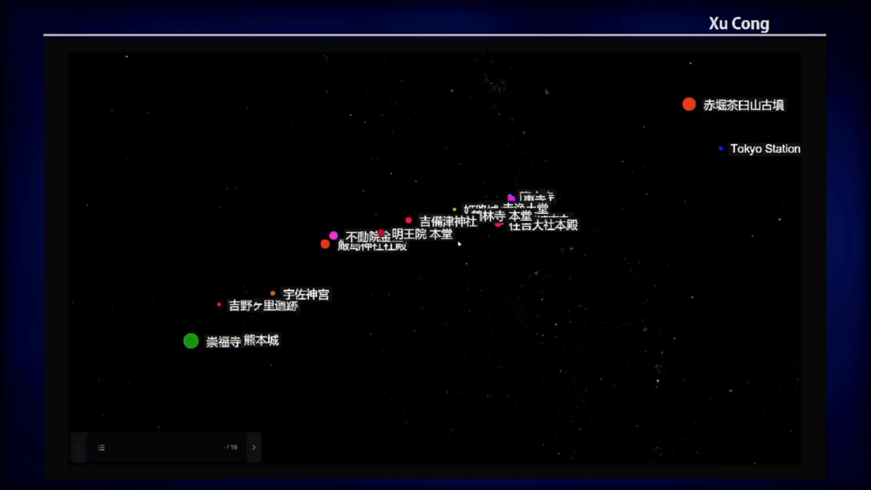
click(254, 447)
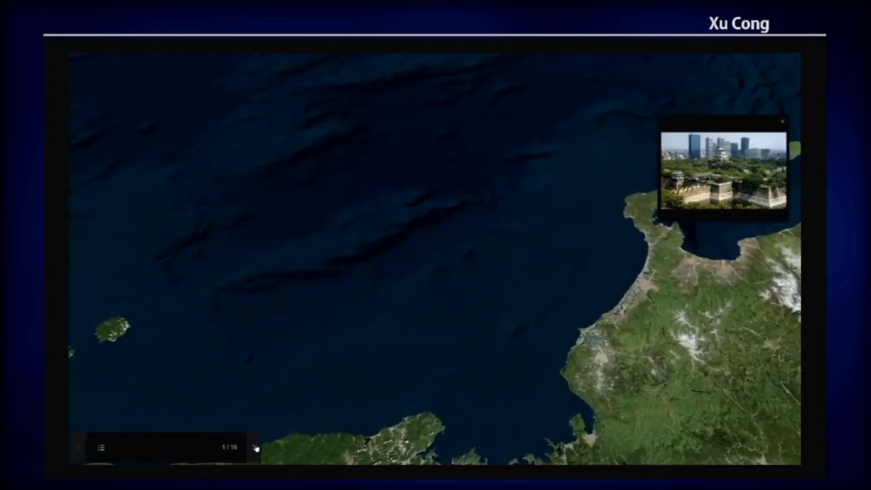
Step through the building tour to the third of its 16 stops
click(254, 447)
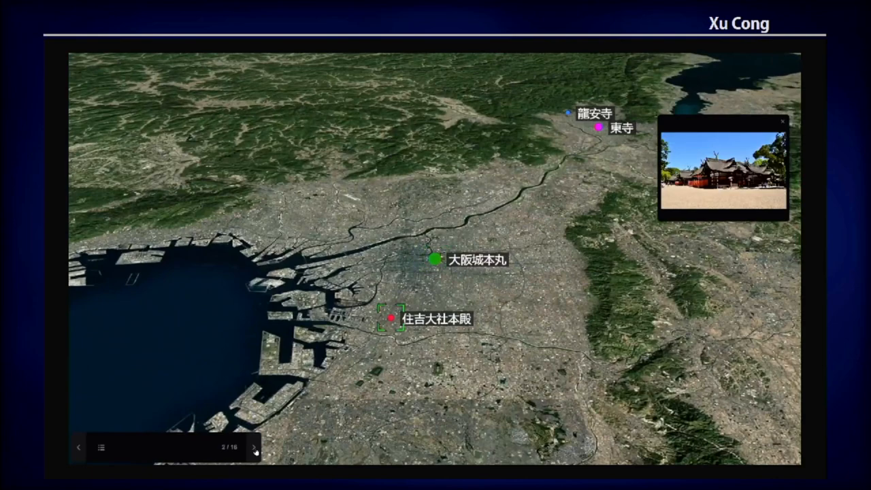
click(253, 447)
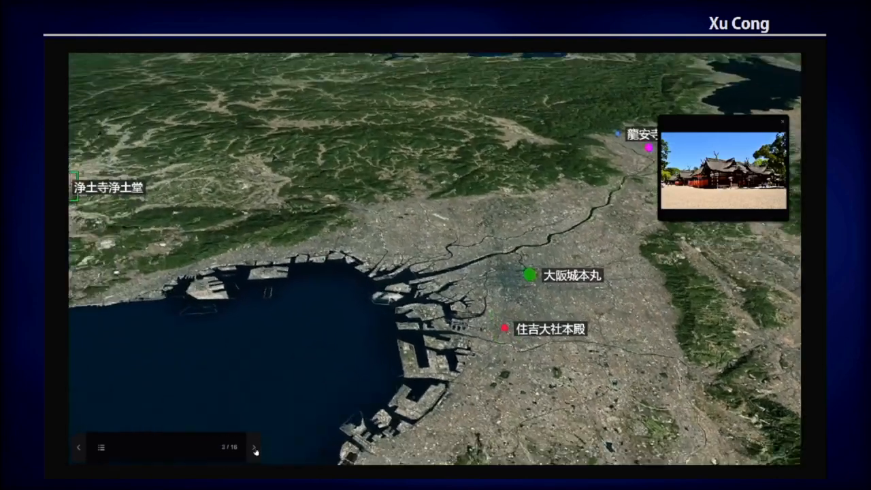
click(254, 447)
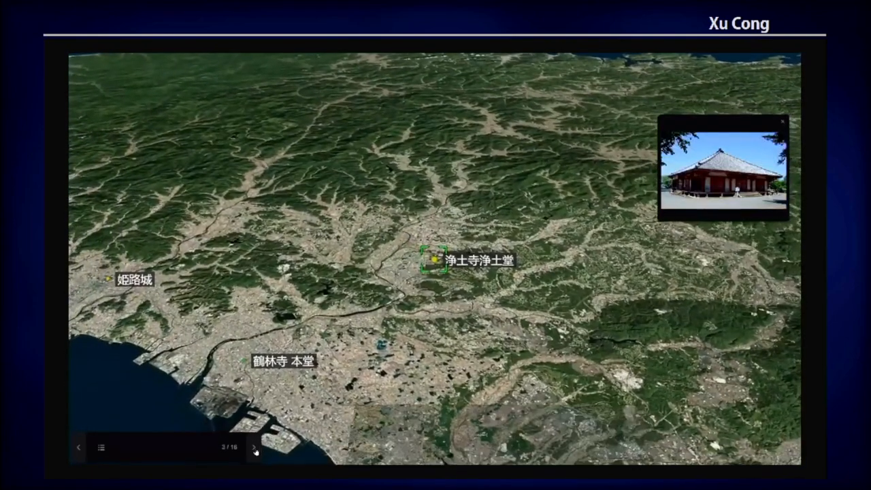
click(255, 447)
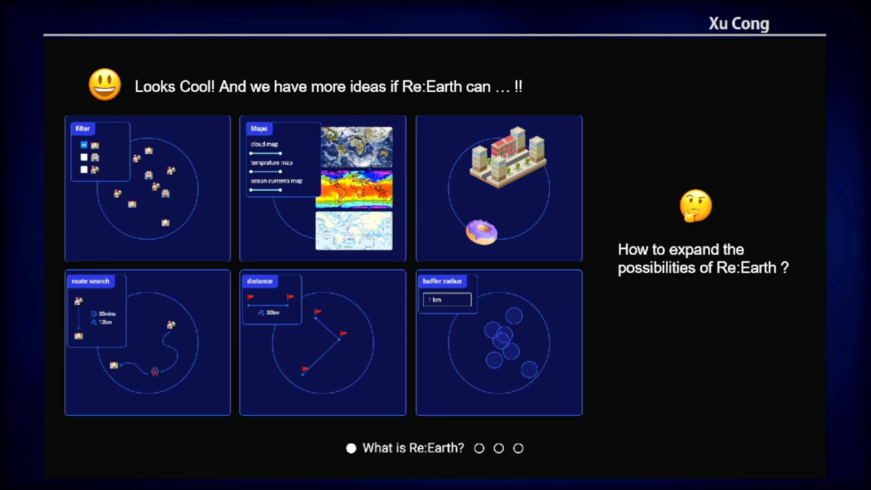
mouse_move(695, 151)
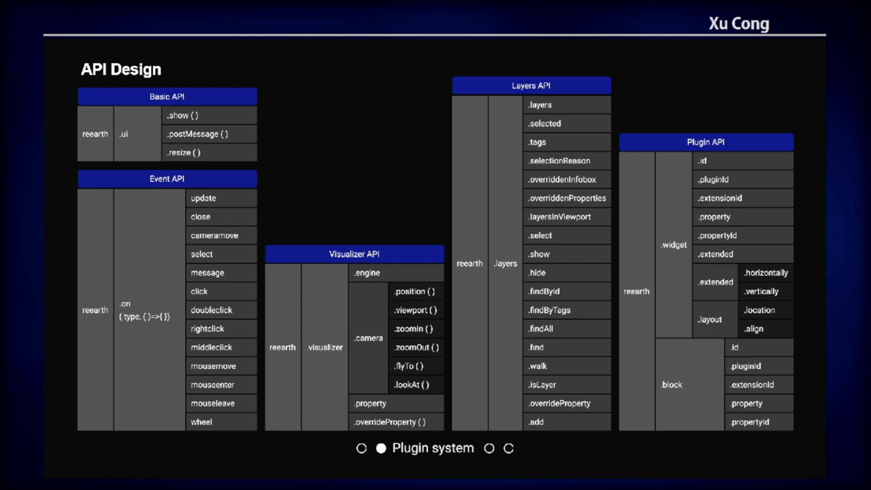
Advance from the API Design slide to the 'Plugins from Community' title slide
key(Right)
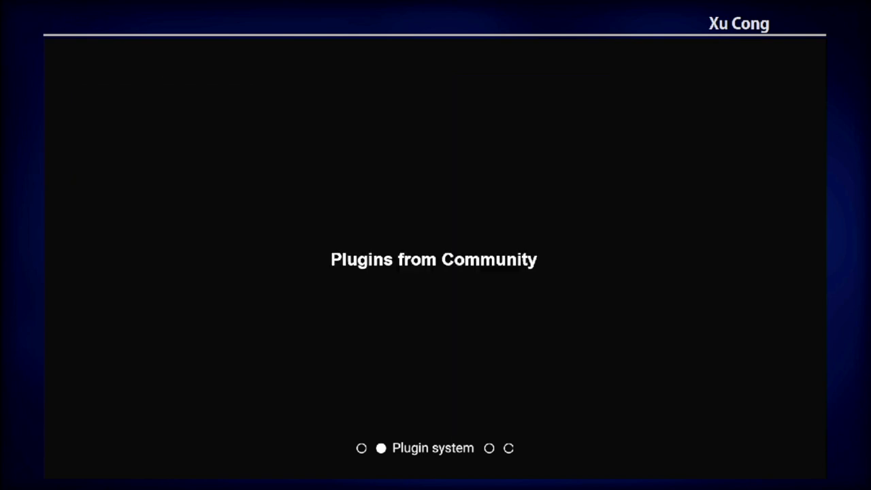